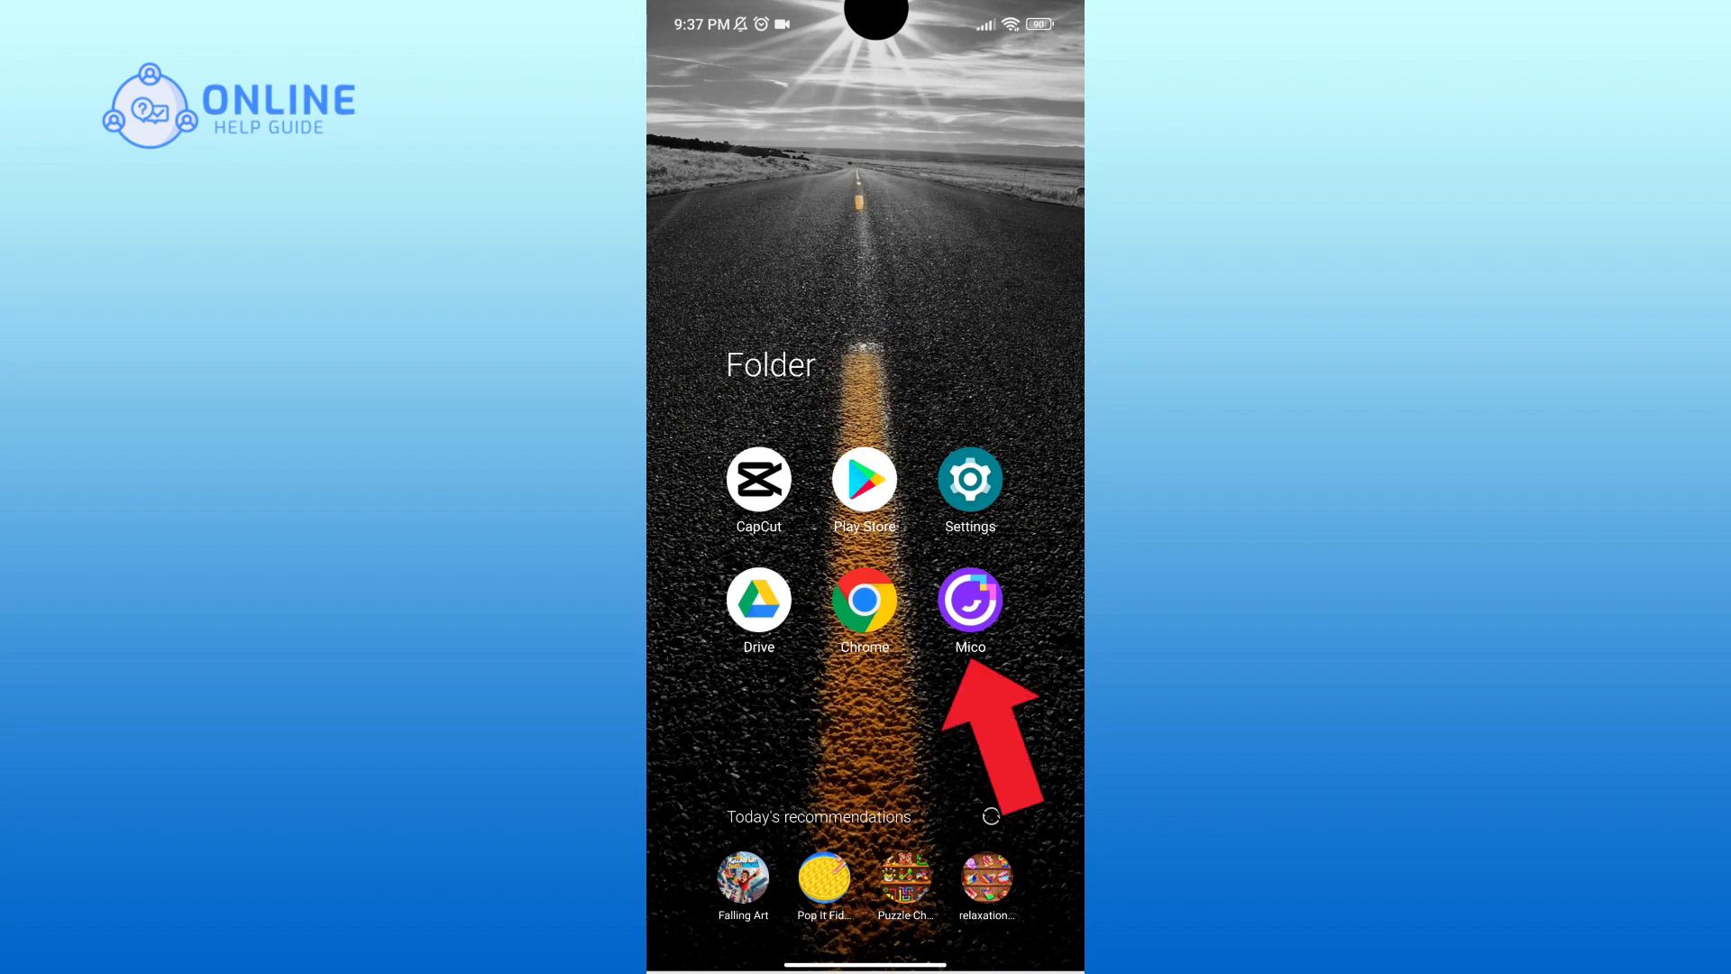
- Launch Mico from the folder and open your own profile via the Me tab
click(968, 602)
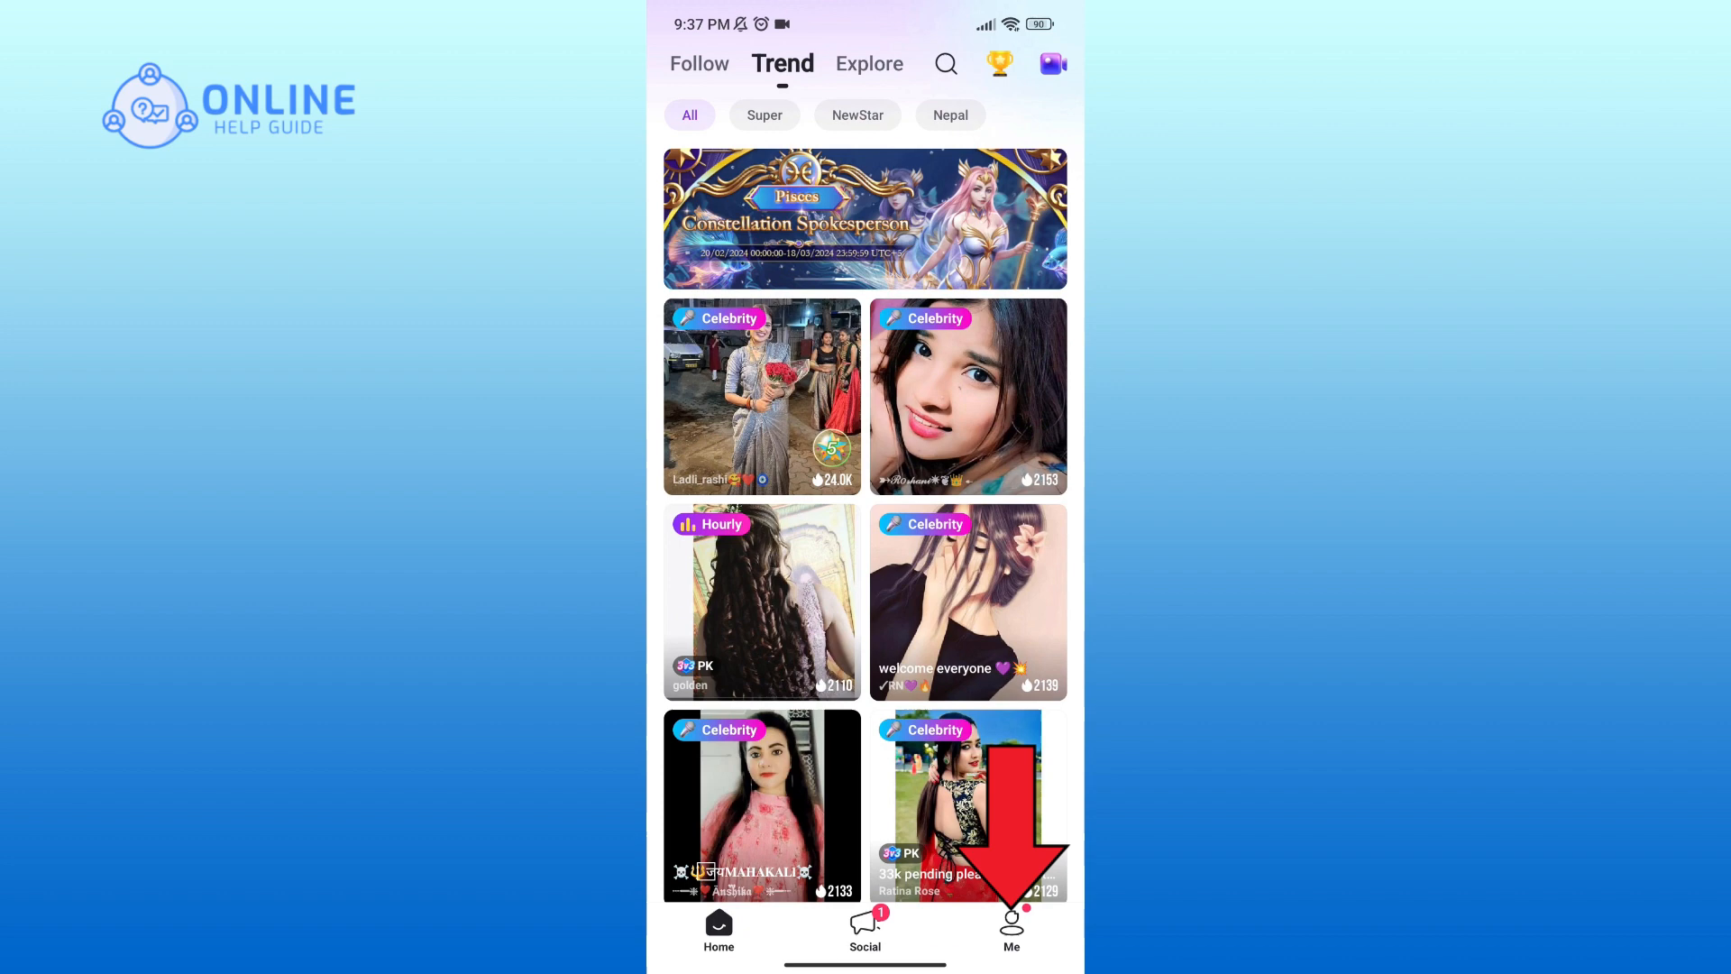
click(1010, 931)
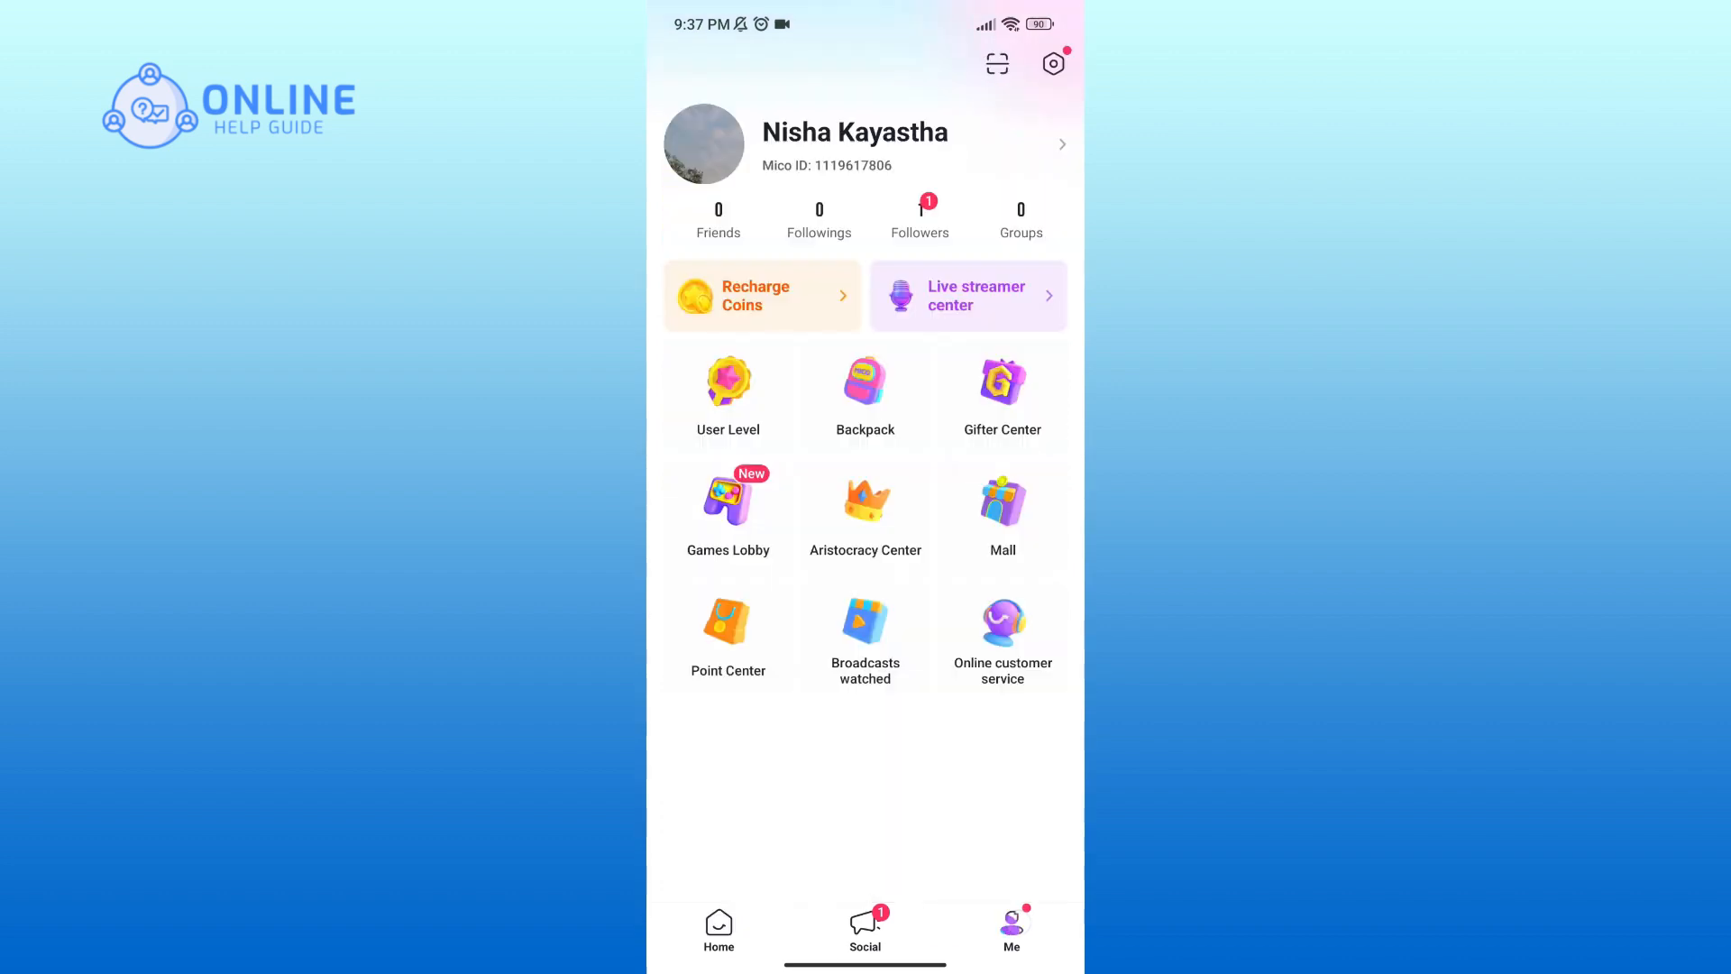